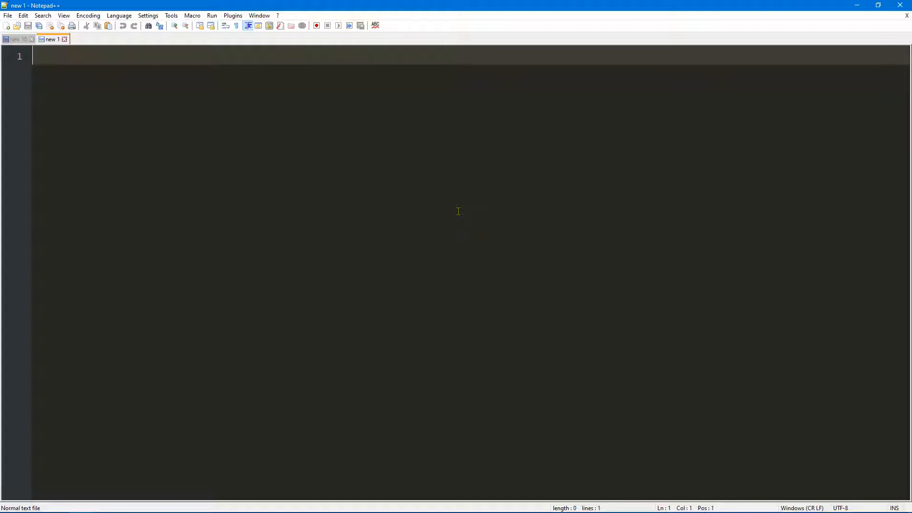
pyautogui.moveTo(469, 226)
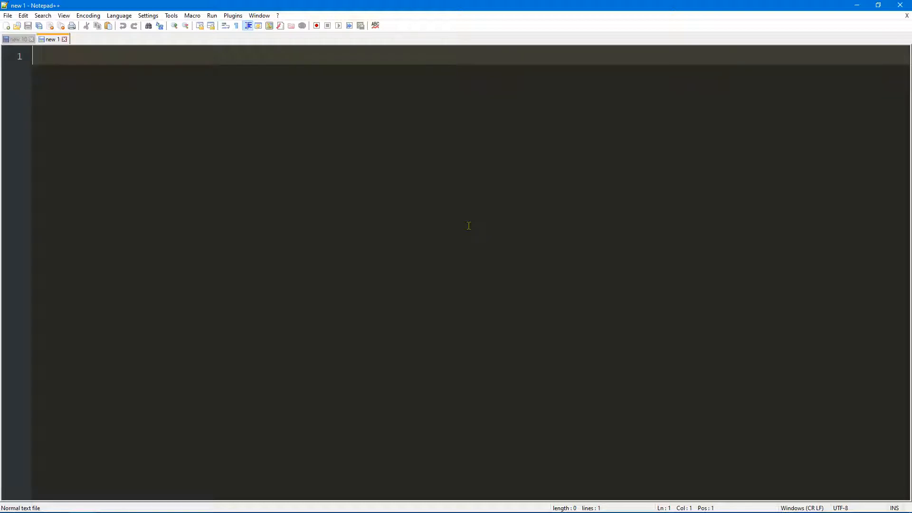
pyautogui.moveTo(124, 123)
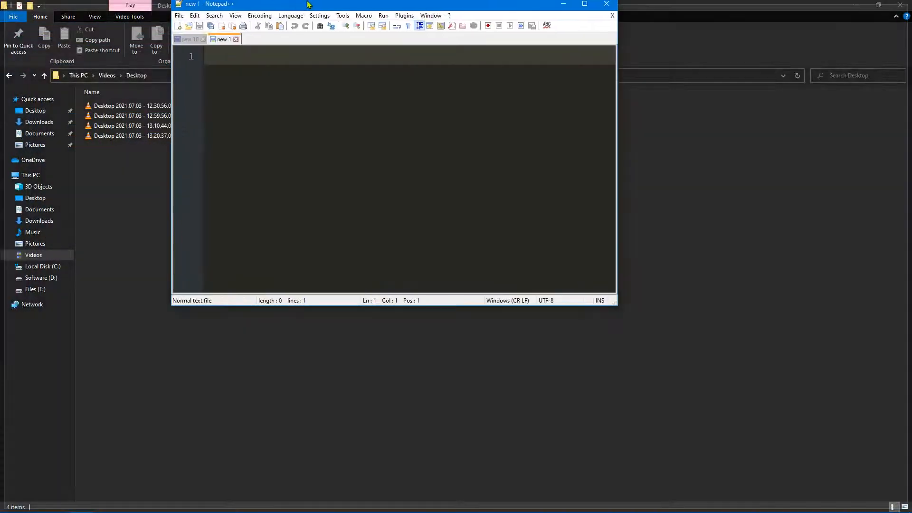
# - Select the first_name column of the 40-row employees query results for copying
pyautogui.click(584, 4)
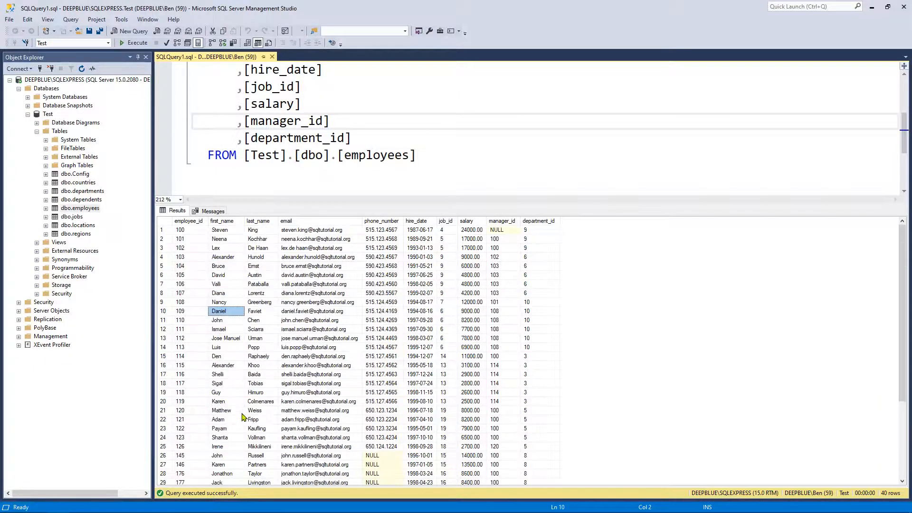
pyautogui.scroll(-3)
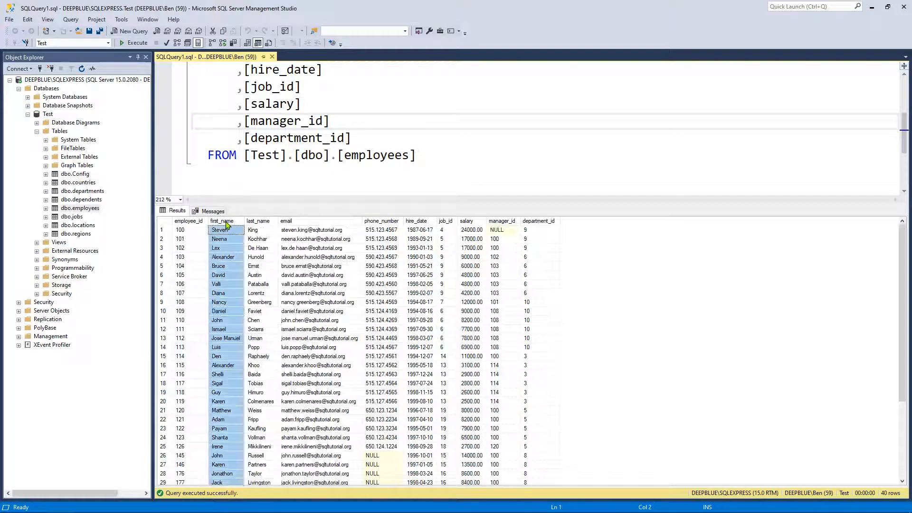
pyautogui.moveTo(271, 293)
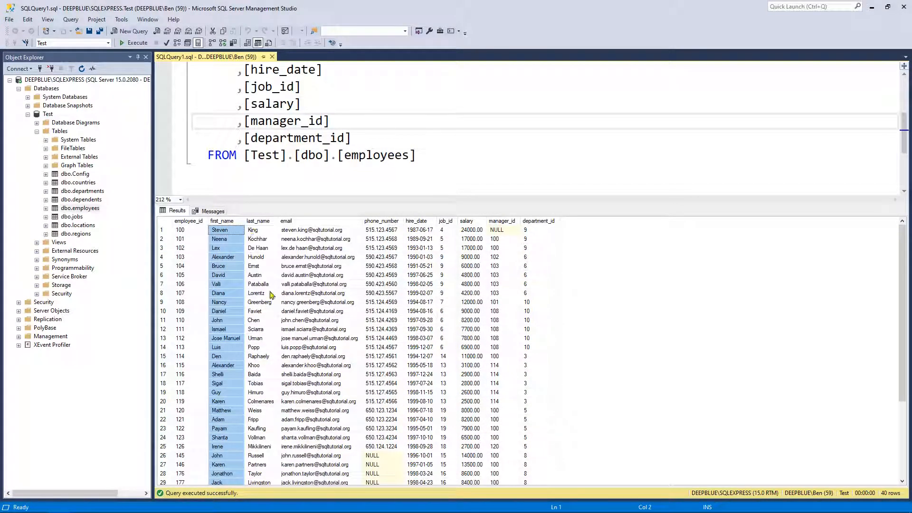
pyautogui.doubleClick(377, 155)
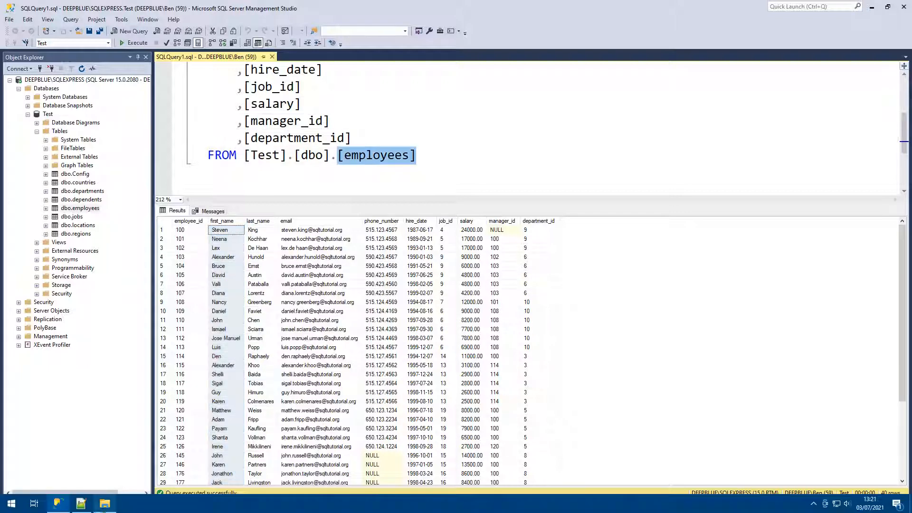
# - Paste the 40 copied first names into a new Notepad++ document, then launch Excel
pyautogui.click(10, 503)
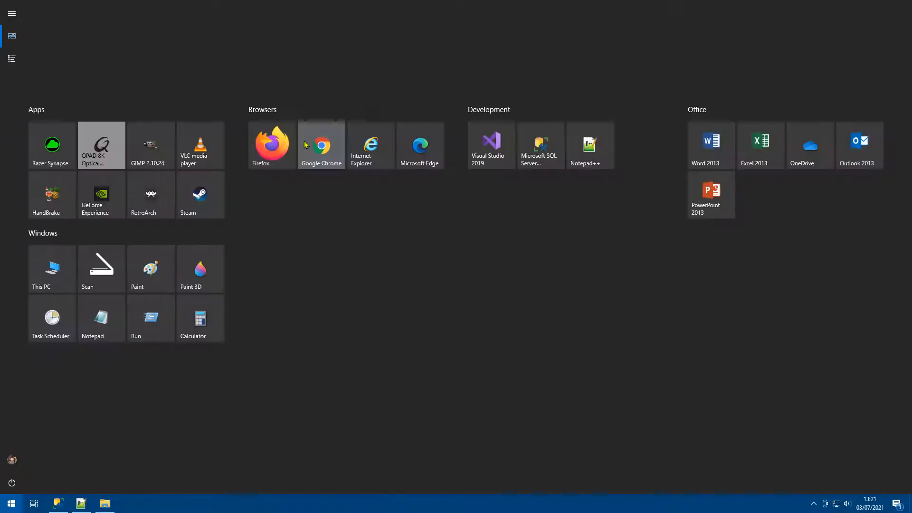
pyautogui.click(589, 146)
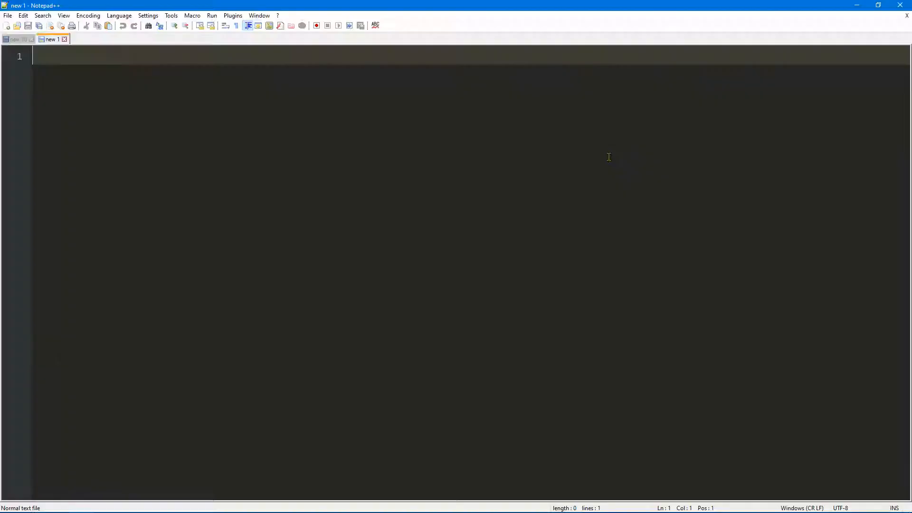
pyautogui.moveTo(186, 140)
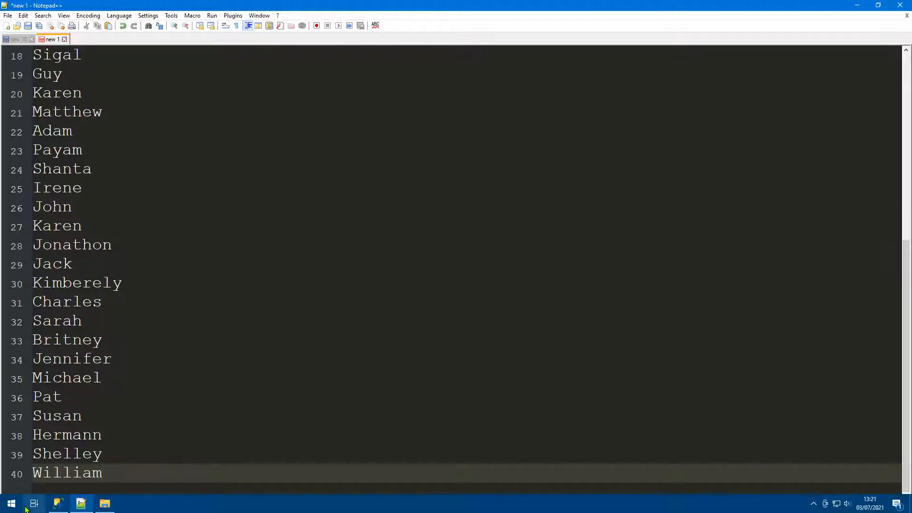
pyautogui.click(11, 504)
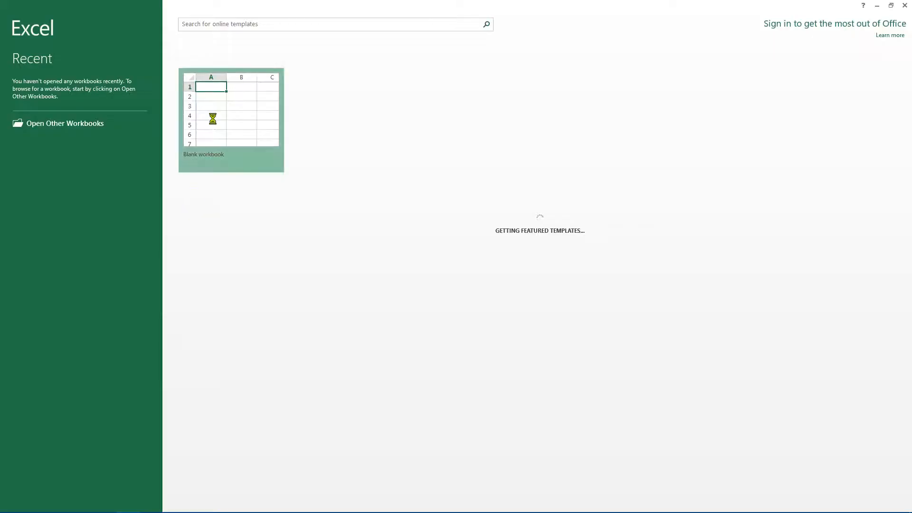
# - Paste the names into a blank workbook and remove duplicates in column A, leaving 37 unique values
pyautogui.click(230, 108)
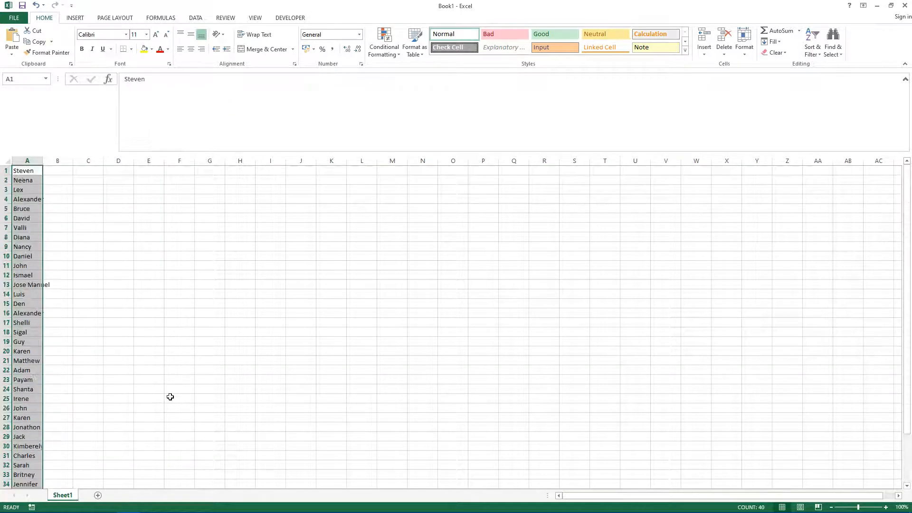
pyautogui.click(196, 17)
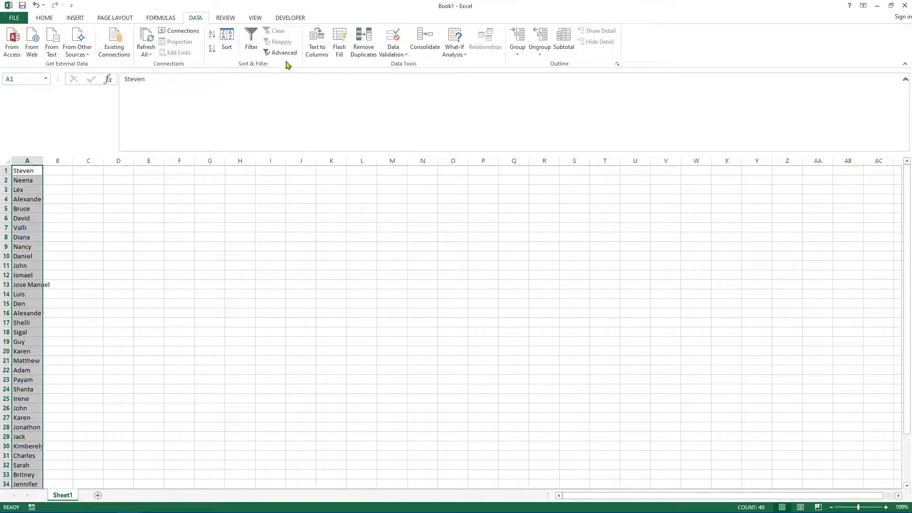
pyautogui.click(363, 43)
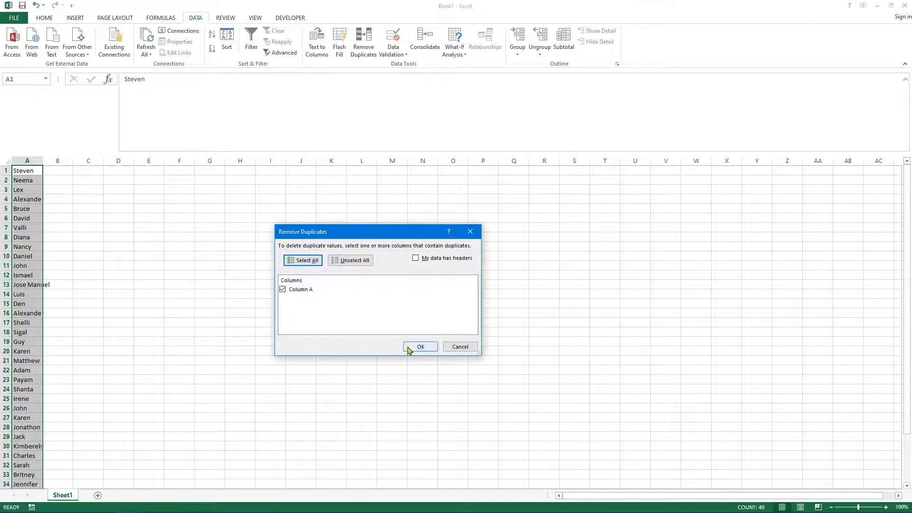
pyautogui.click(421, 347)
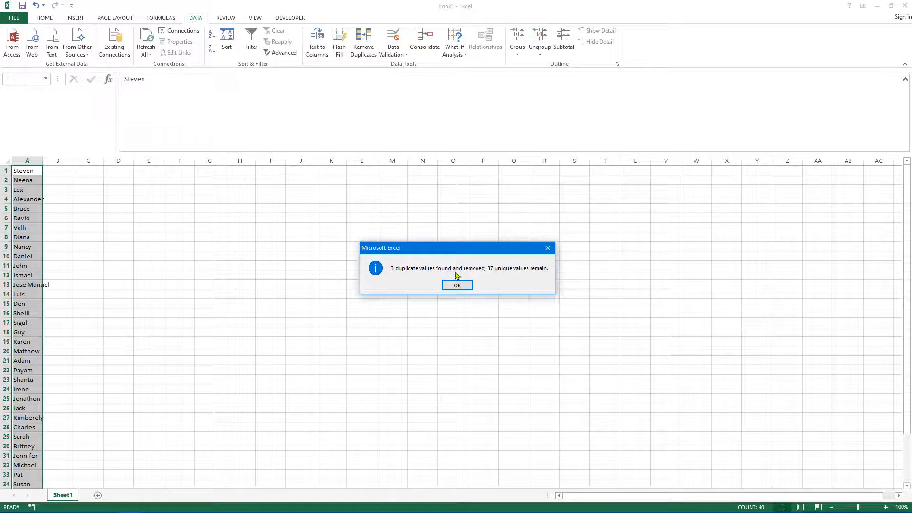
pyautogui.click(458, 285)
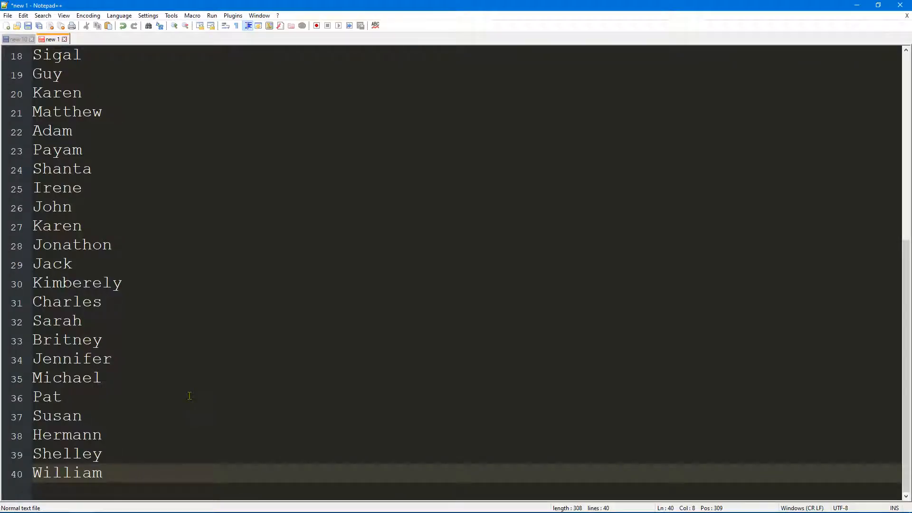
# - Review the pasted 40-line name list in Notepad++ from top to bottom, duplicates still present
pyautogui.click(102, 473)
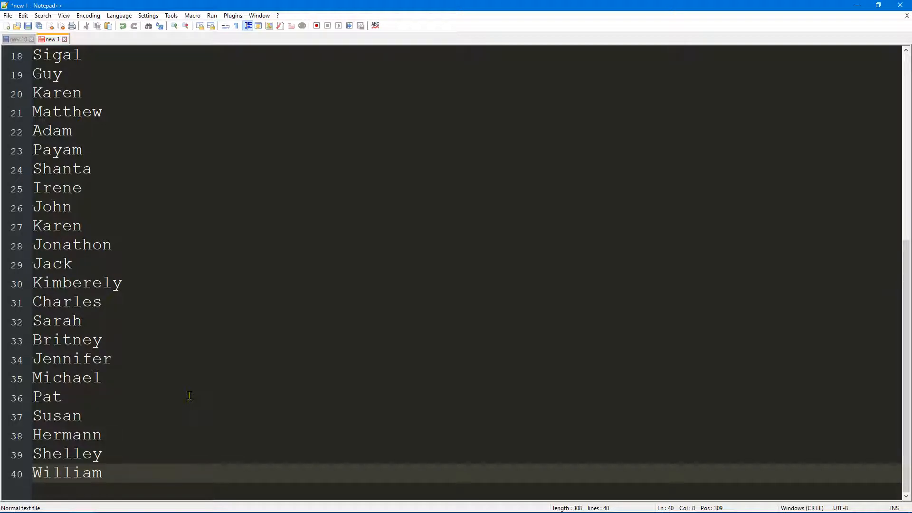
pyautogui.click(103, 473)
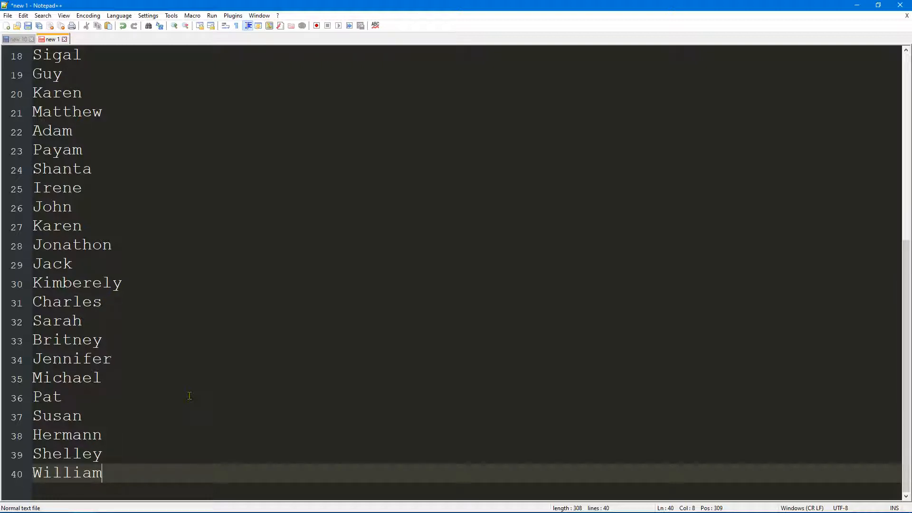
pyautogui.moveTo(189, 504)
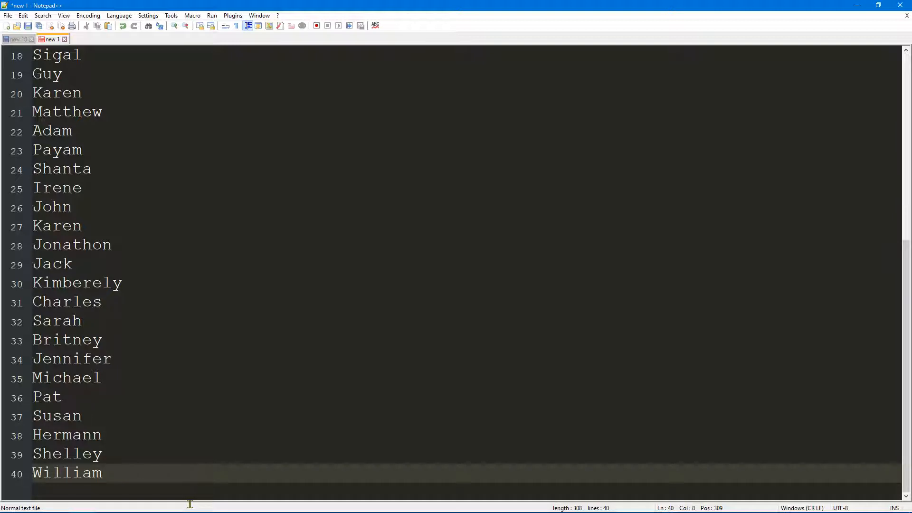
pyautogui.click(102, 472)
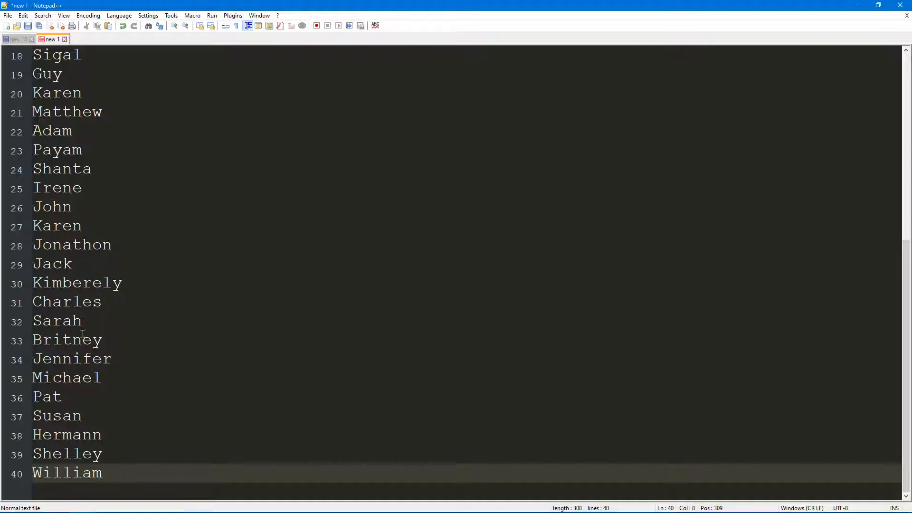
pyautogui.scroll(3)
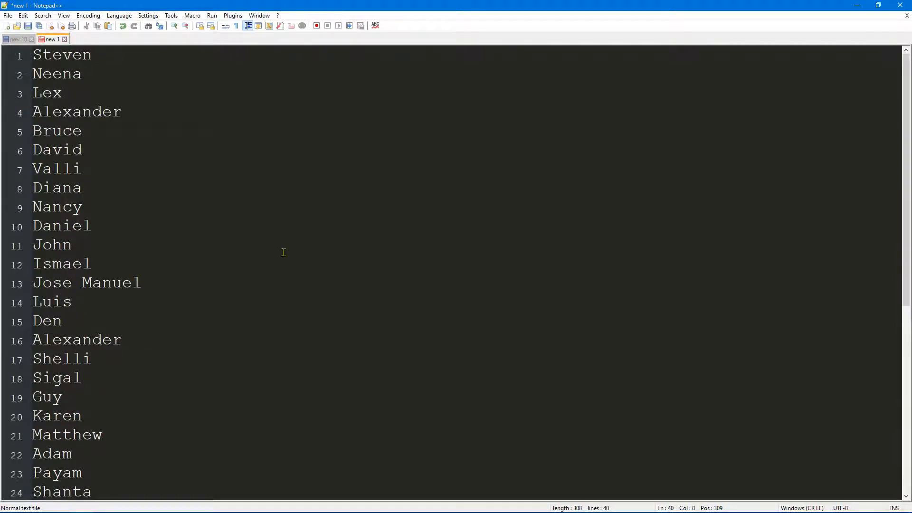
pyautogui.moveTo(135, 151)
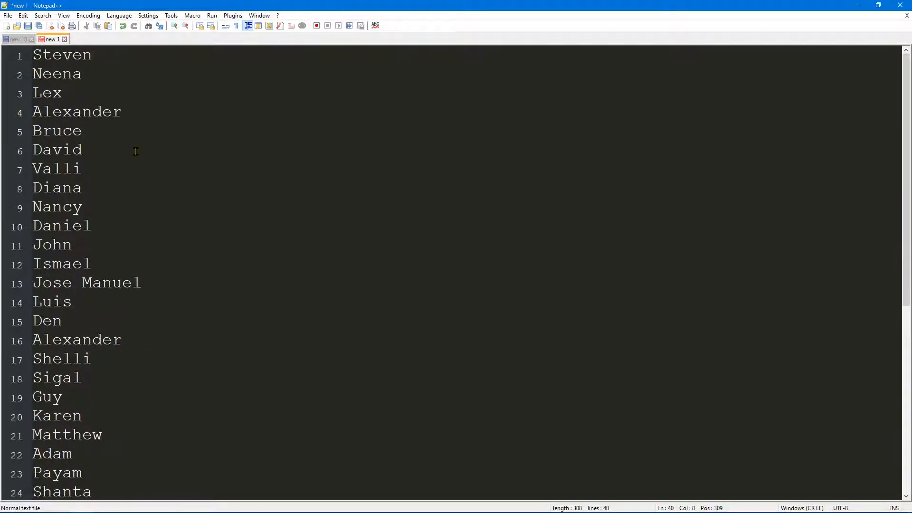
pyautogui.scroll(-3)
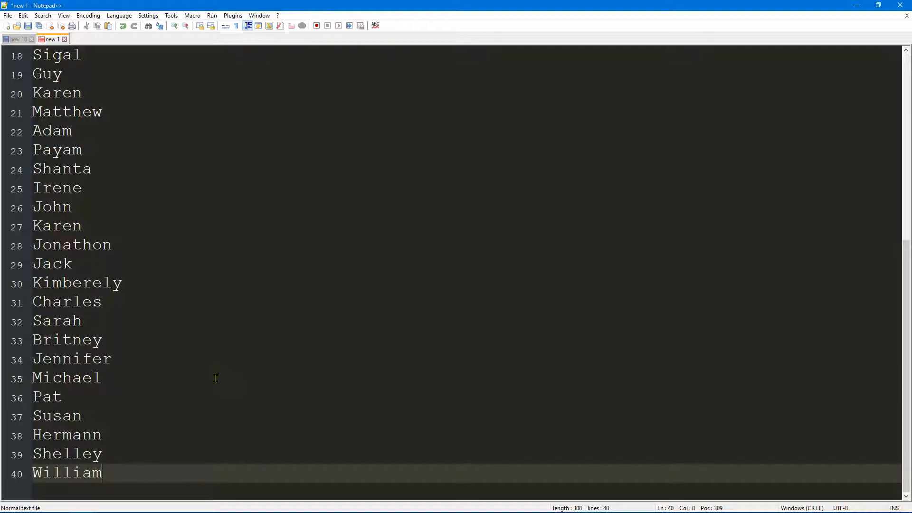
pyautogui.scroll(3)
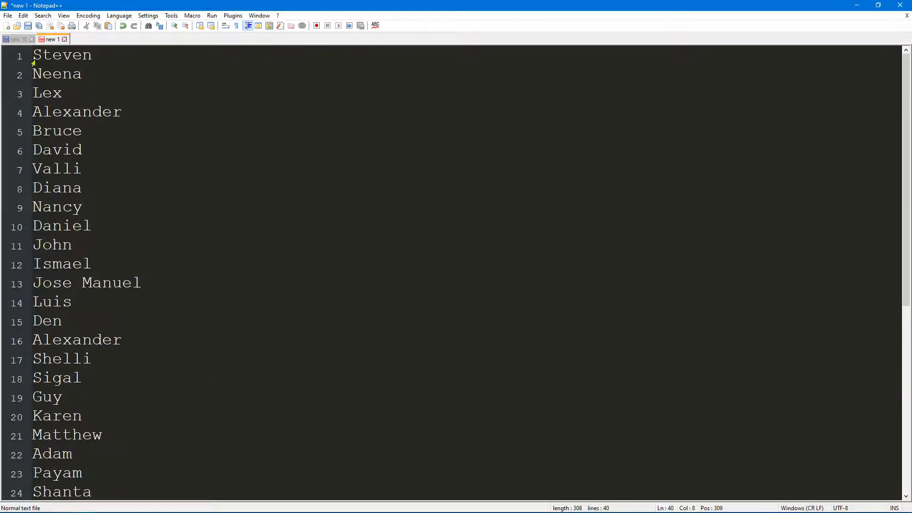
# - Remove duplicate lines via Edit > Line Operations, shrinking the list from 40 to 37 names
pyautogui.click(23, 15)
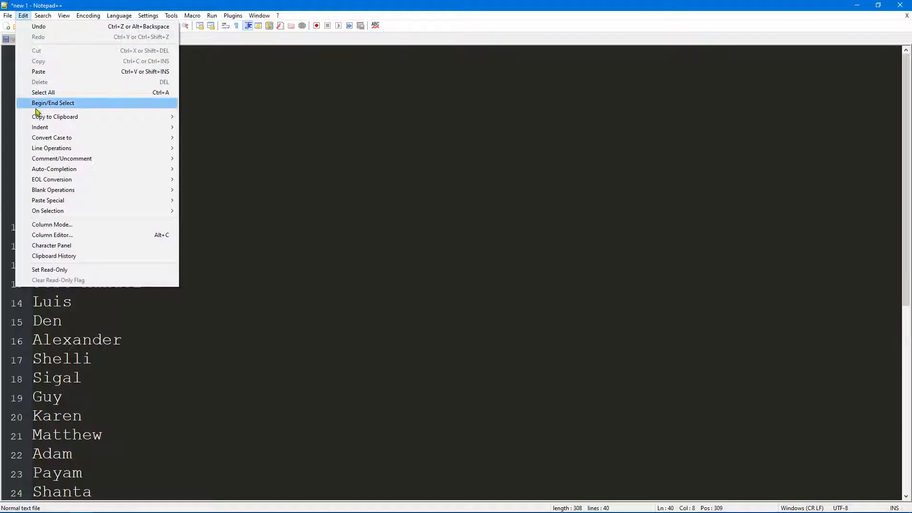
pyautogui.moveTo(52, 148)
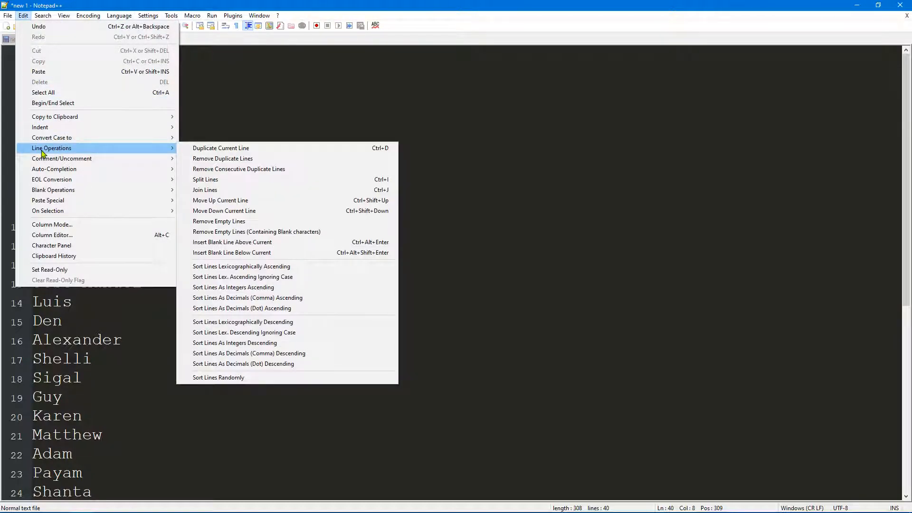
pyautogui.moveTo(222, 159)
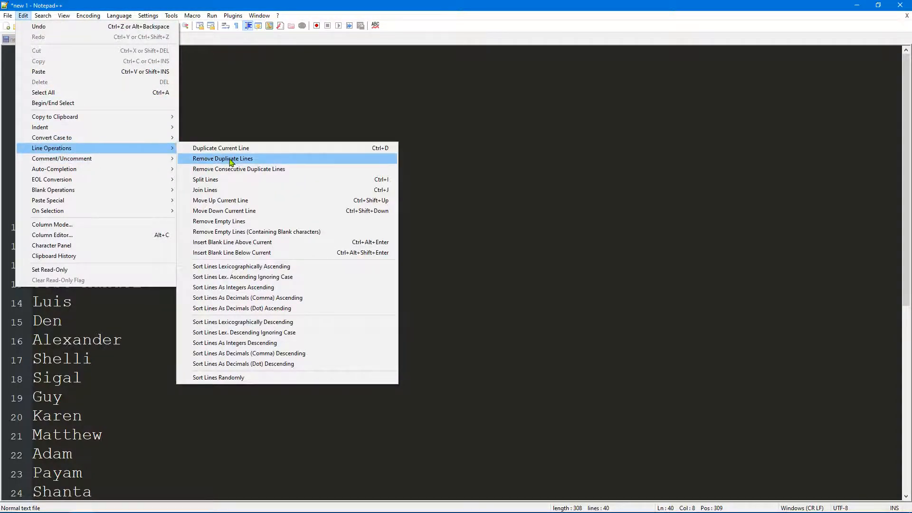
pyautogui.moveTo(203, 165)
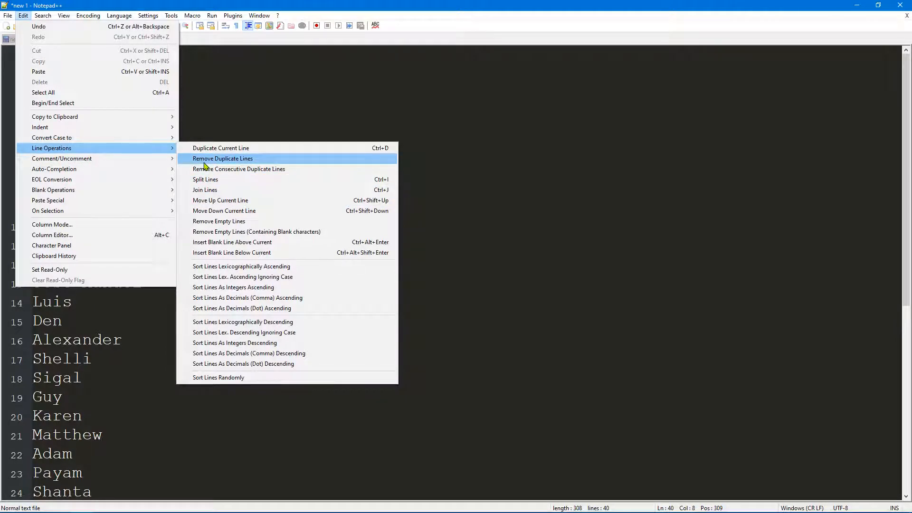
pyautogui.moveTo(219, 162)
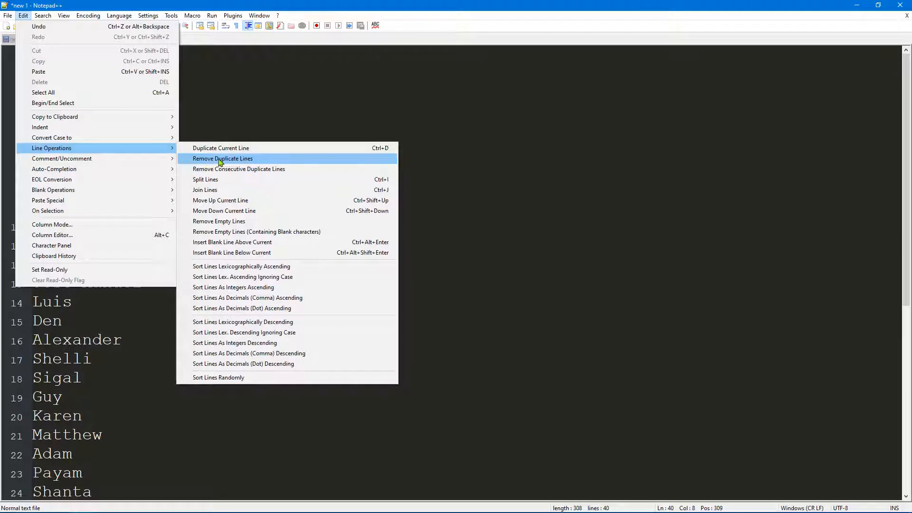
pyautogui.click(223, 159)
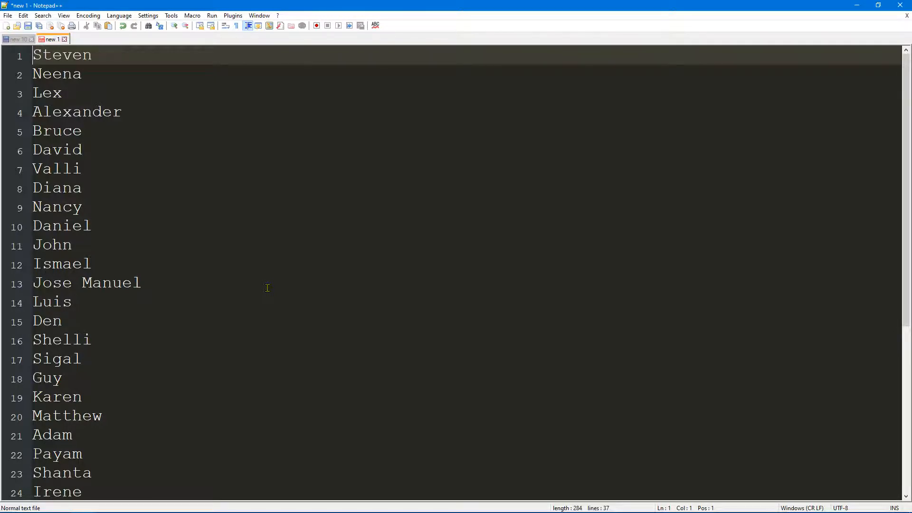
pyautogui.scroll(-3)
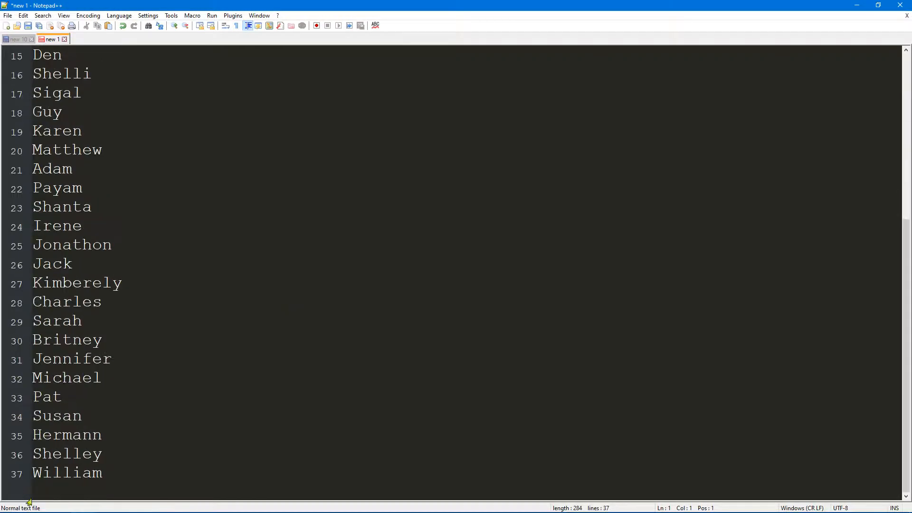
pyautogui.doubleClick(67, 472)
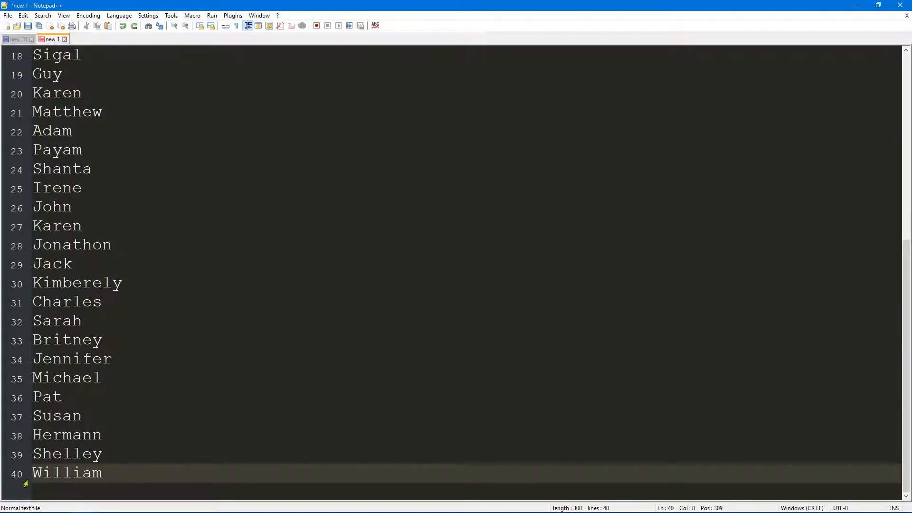
pyautogui.click(23, 16)
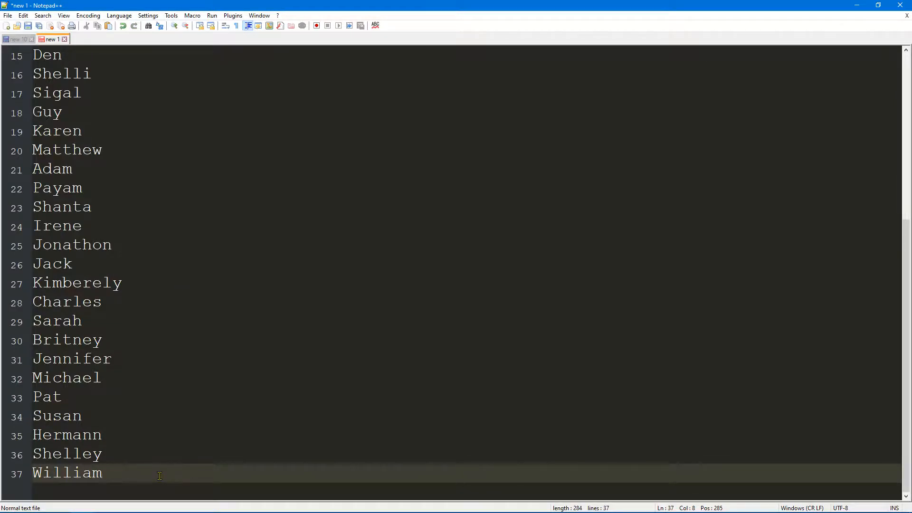
pyautogui.moveTo(298, 343)
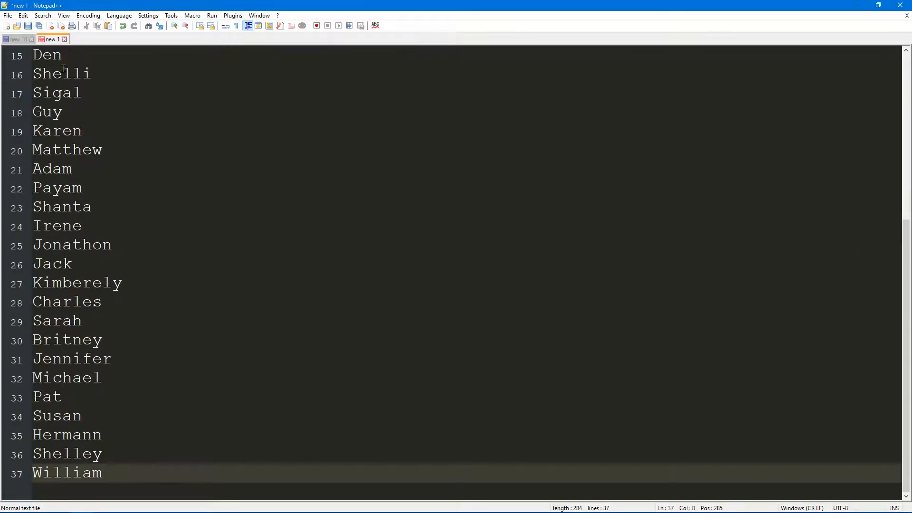
pyautogui.click(23, 15)
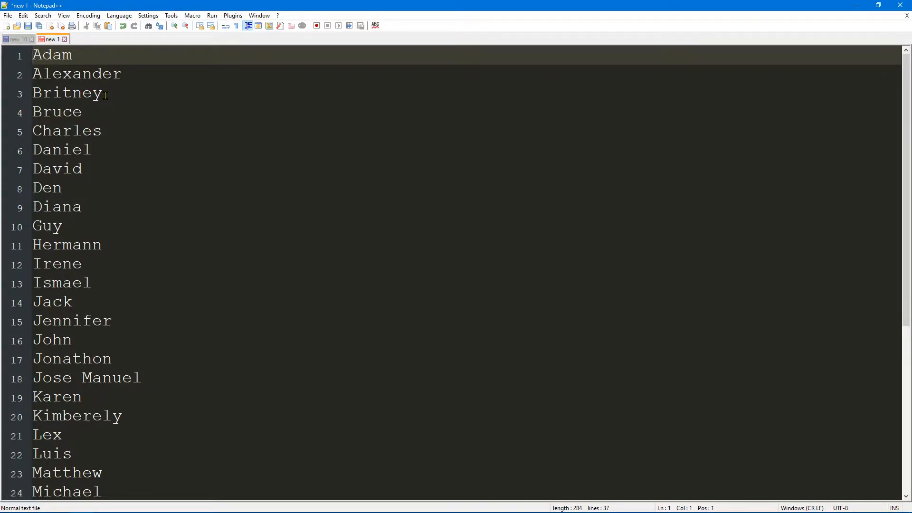
# - Sort the 37 names lexicographically ascending so the list starts with Adam
pyautogui.click(35, 55)
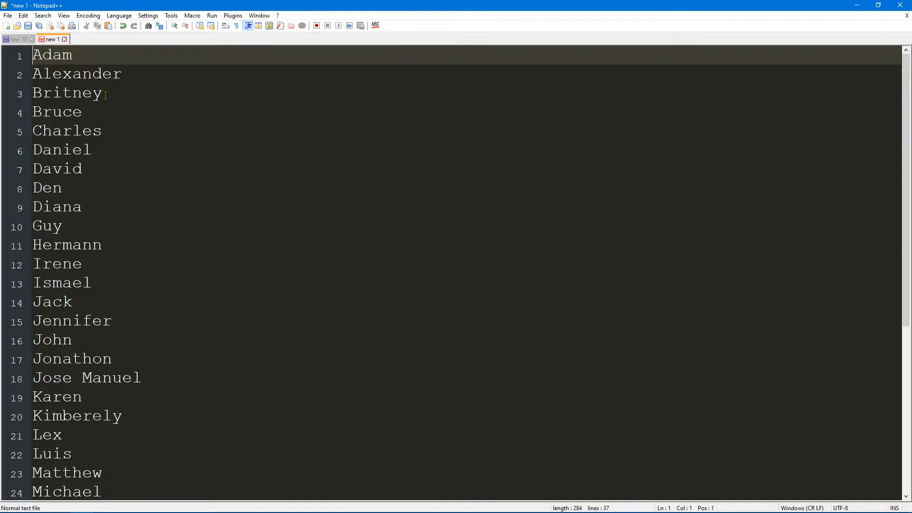